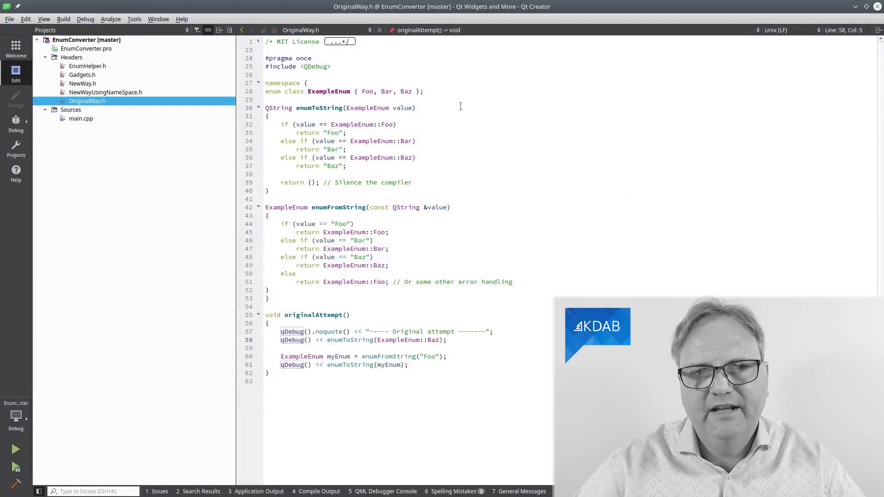
{"action": "mouse_move", "coordinate": [330, 91]}
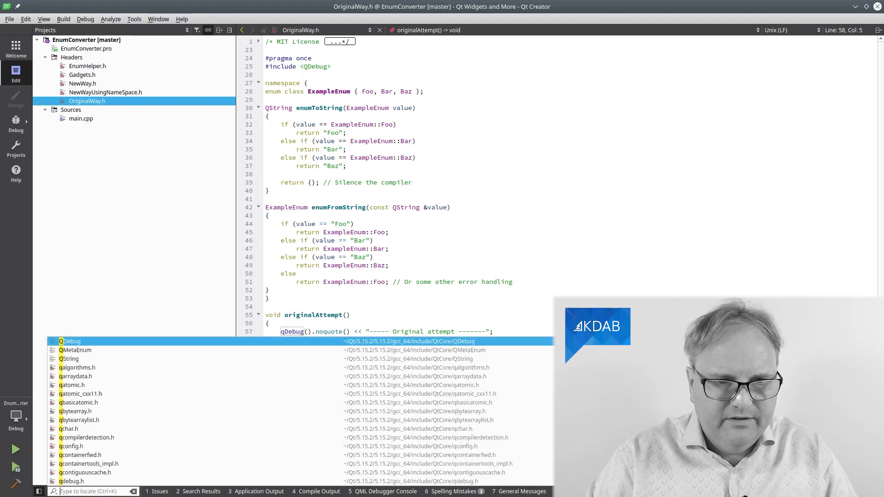
- Look up the QMetaEnum class reference in the Qt Core 5.15.2 help
{"action": "type", "text": "QMetaE"}
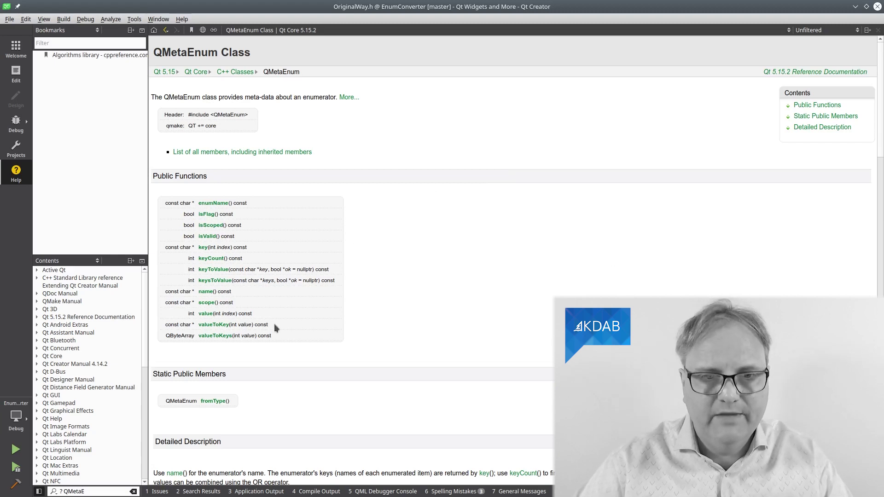
{"action": "mouse_move", "coordinate": [190, 379]}
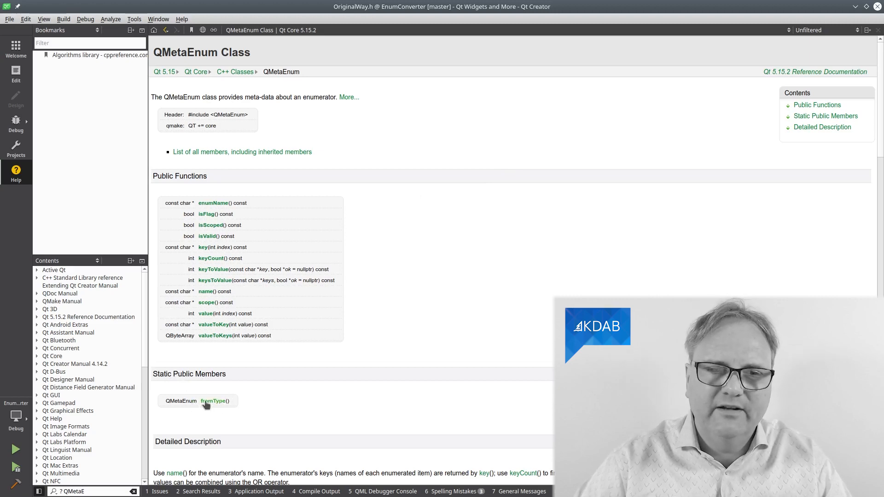
{"action": "left_click", "coordinate": [213, 401]}
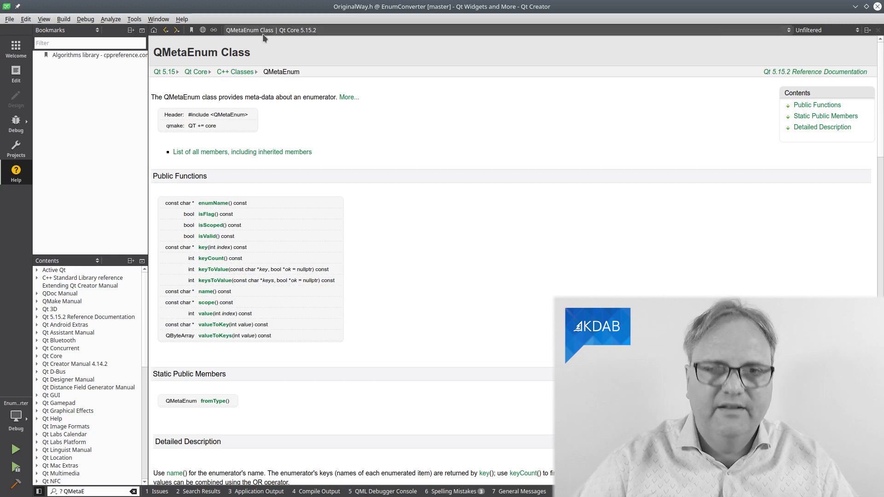
{"action": "mouse_move", "coordinate": [236, 276]}
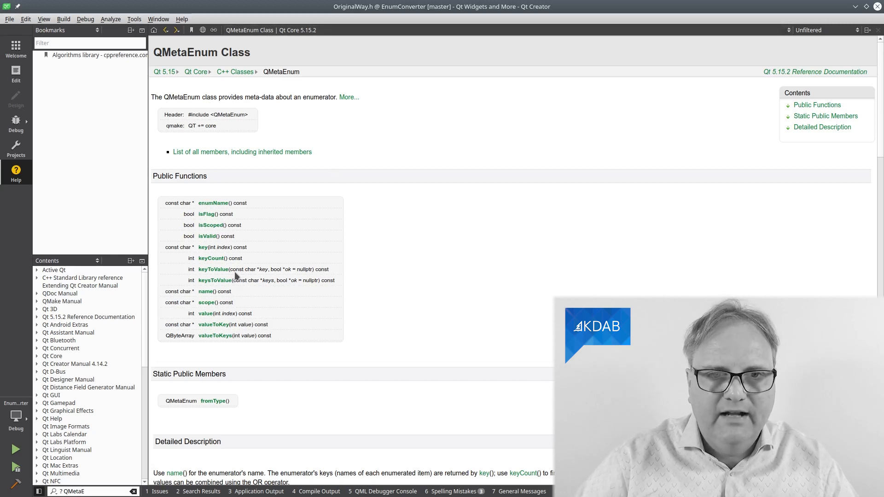
{"action": "mouse_move", "coordinate": [271, 271]}
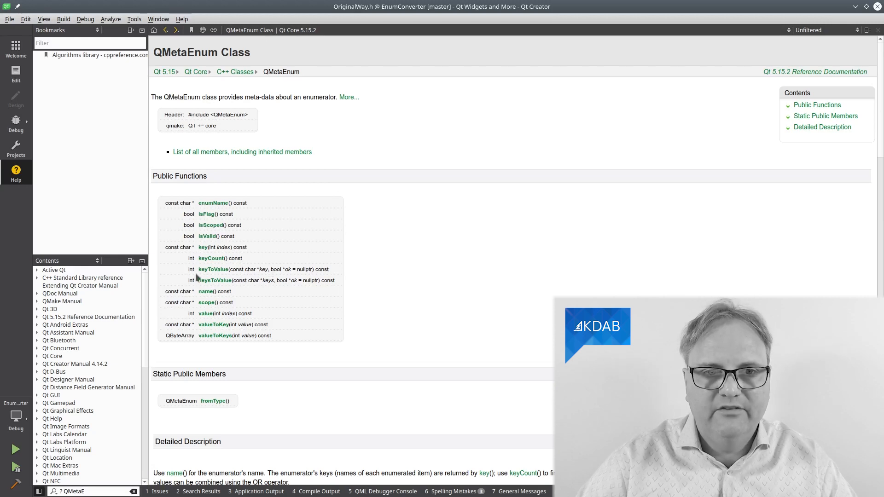
{"action": "mouse_move", "coordinate": [228, 328]}
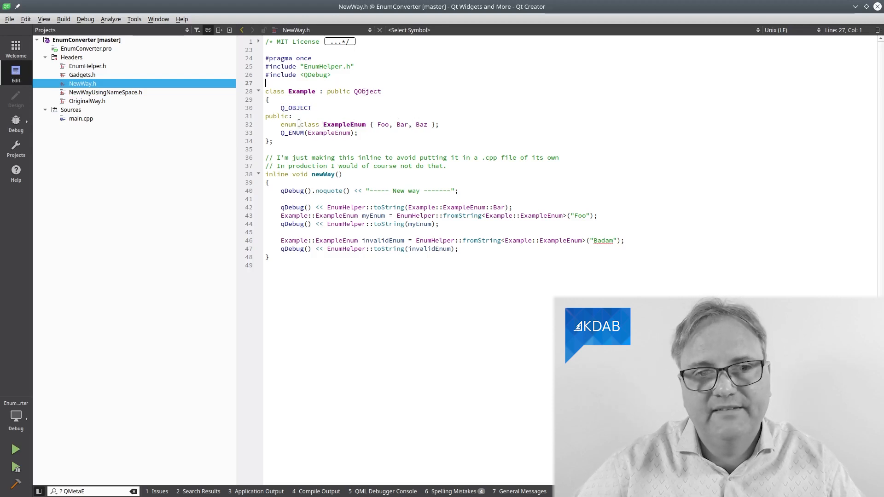
{"action": "mouse_move", "coordinate": [289, 133]}
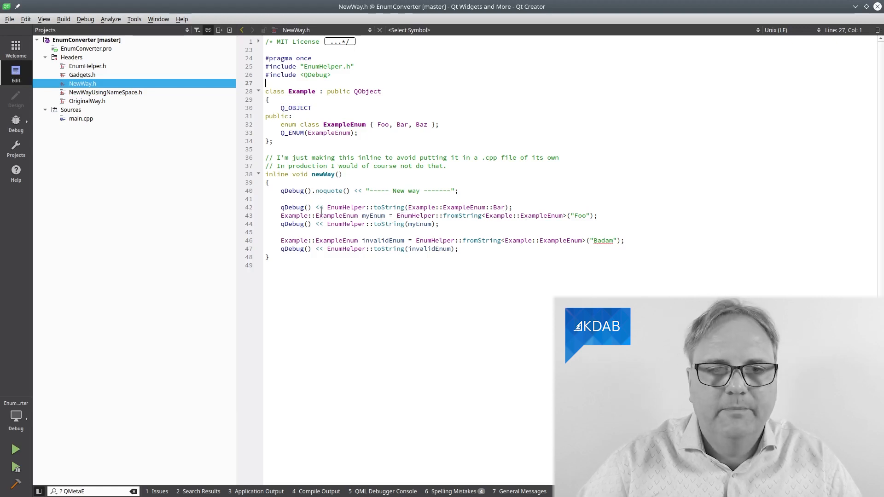
- Review the fromString and toString templates in EnumHelper.h, then run EnumConverter to see its output
{"action": "left_click", "coordinate": [350, 207]}
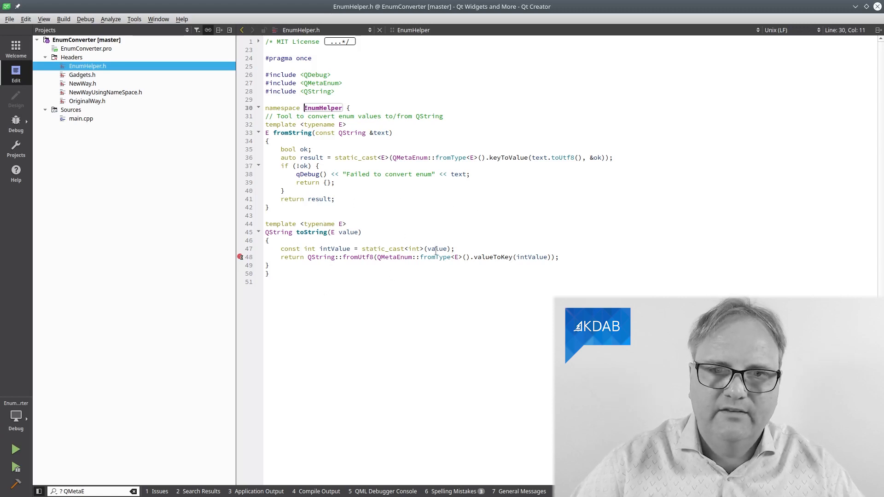
{"action": "mouse_move", "coordinate": [414, 249]}
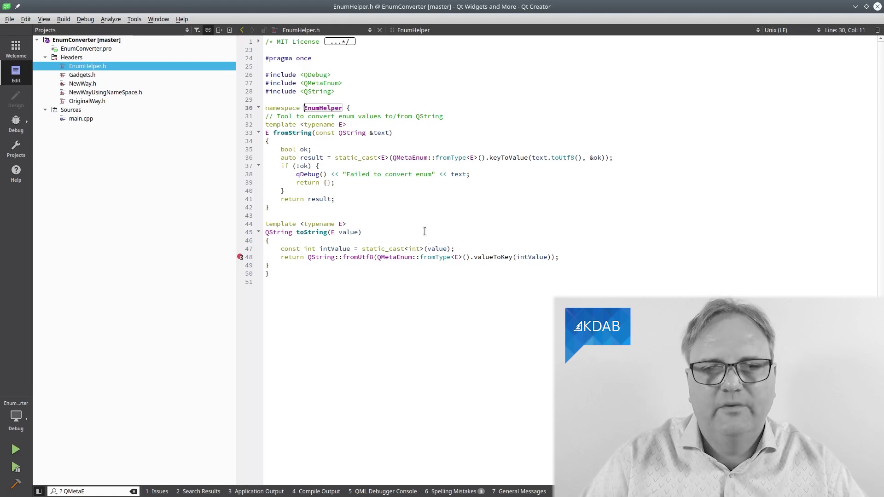
{"action": "mouse_move", "coordinate": [383, 244]}
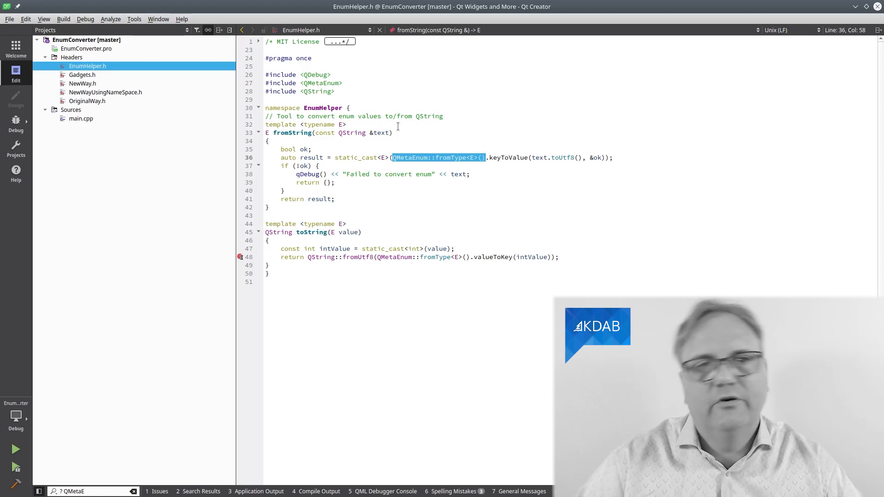
{"action": "mouse_move", "coordinate": [550, 158]}
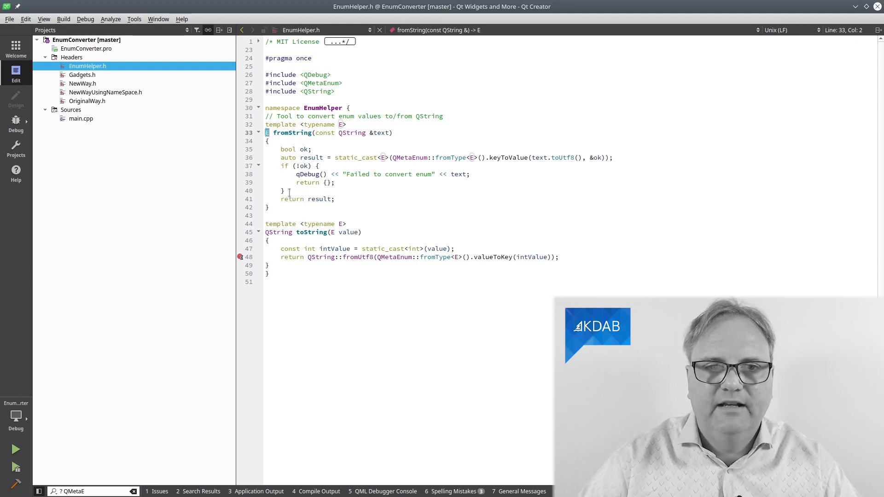
{"action": "left_click", "coordinate": [324, 199]}
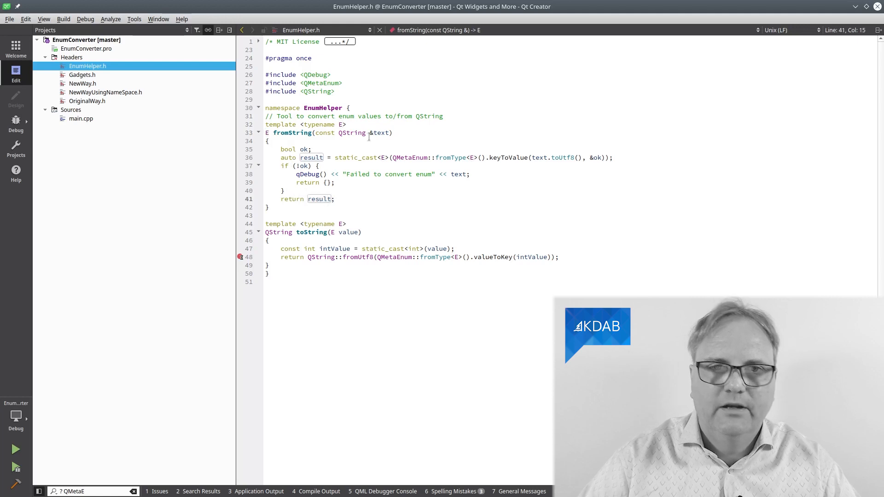
{"action": "mouse_move", "coordinate": [292, 312]}
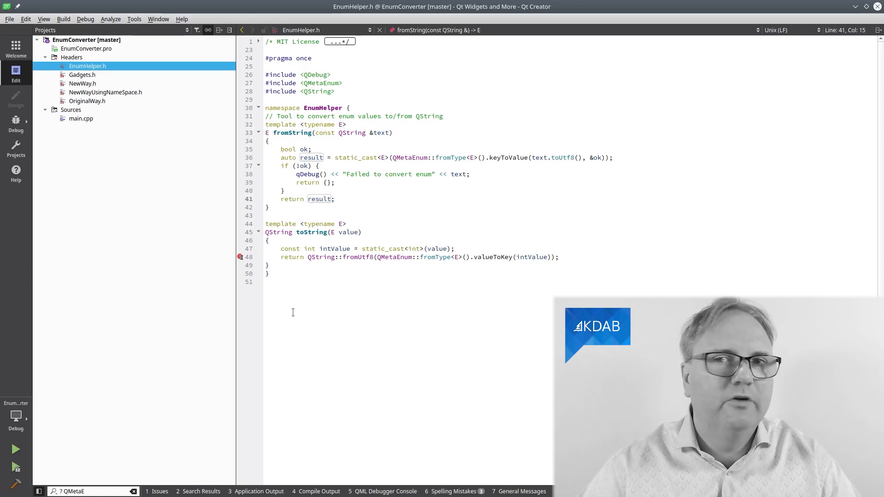
{"action": "left_click", "coordinate": [83, 83]}
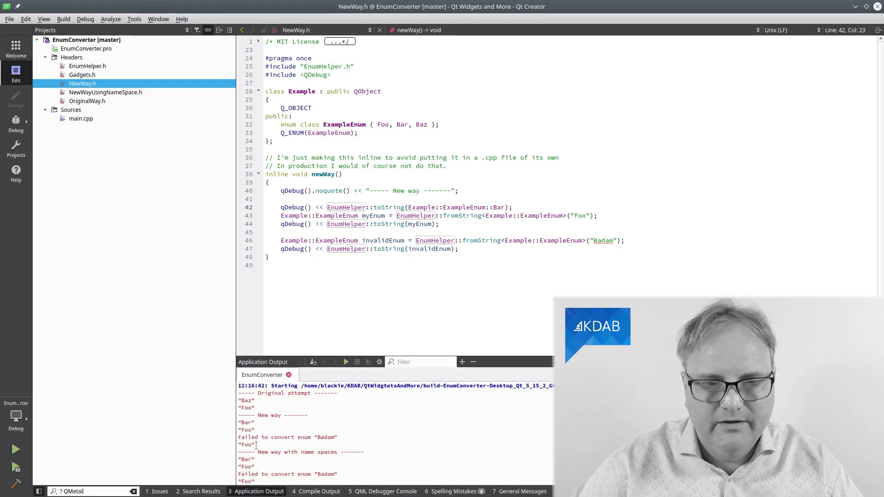
{"action": "mouse_move", "coordinate": [619, 248]}
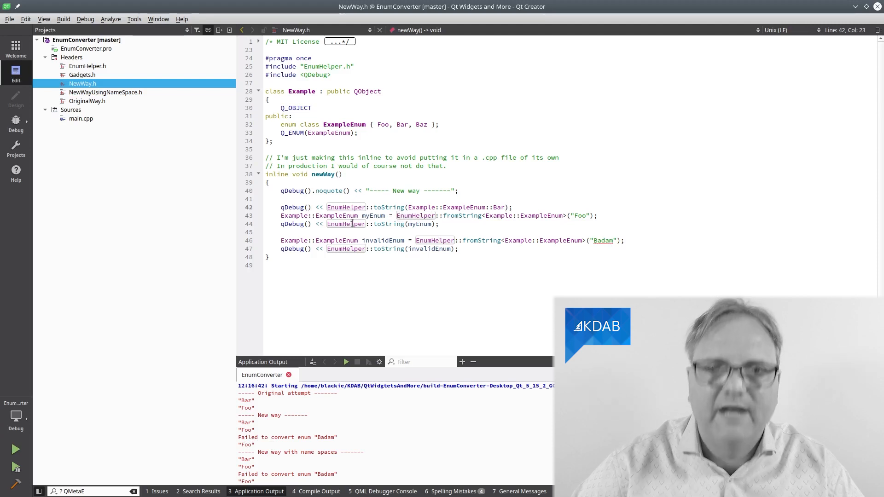
{"action": "mouse_move", "coordinate": [429, 227]}
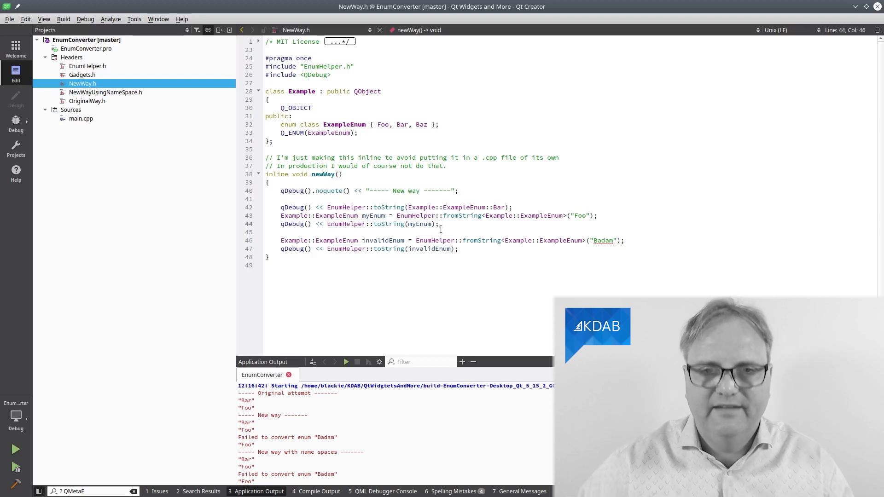
- Replace EnumHelper::toString(myEnum) on line 44 with plain myEnum and rerun to see Example::ExampleEnum::Foo
{"action": "left_click_drag", "start_coordinate": [326, 223], "coordinate": [438, 224]}
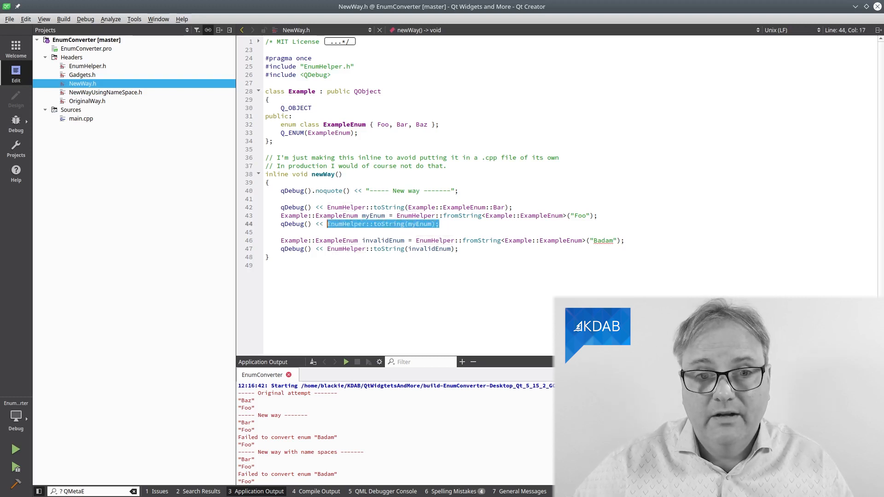
{"action": "key", "text": "Delete"}
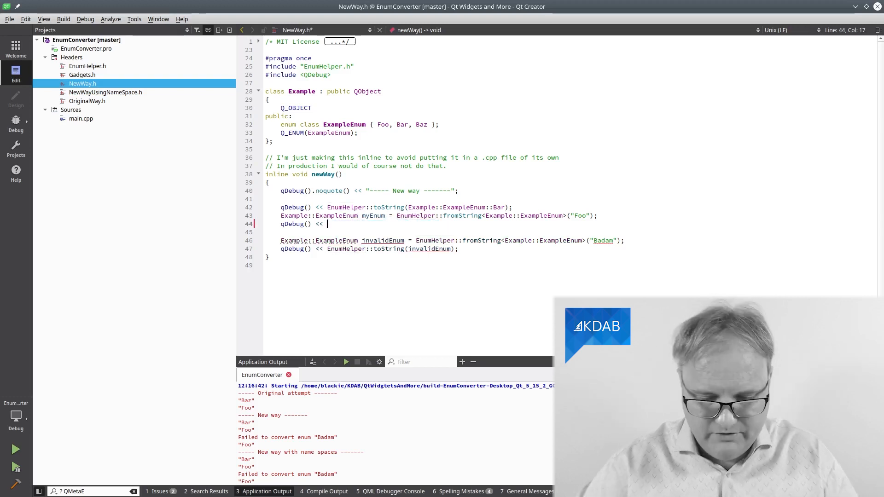
{"action": "type", "text": "myEnum;"}
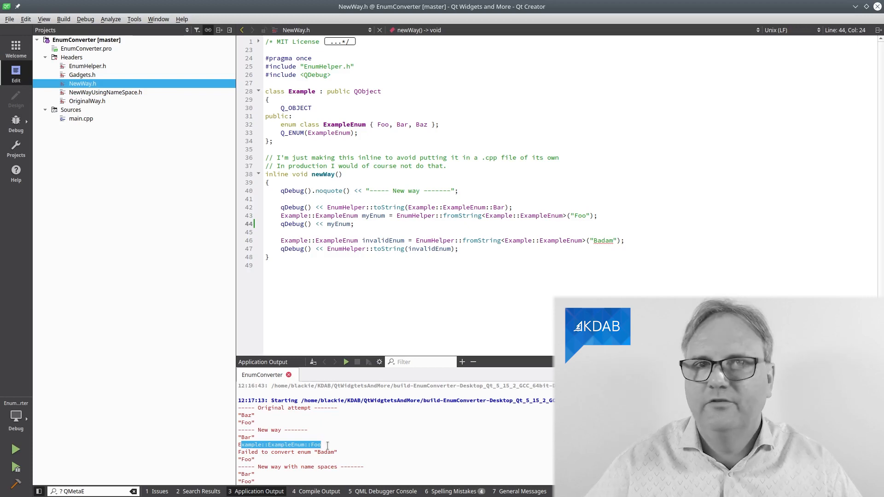
{"action": "left_click", "coordinate": [105, 92]}
{"action": "type", "text": "using namespace OurNameSpace; //"}
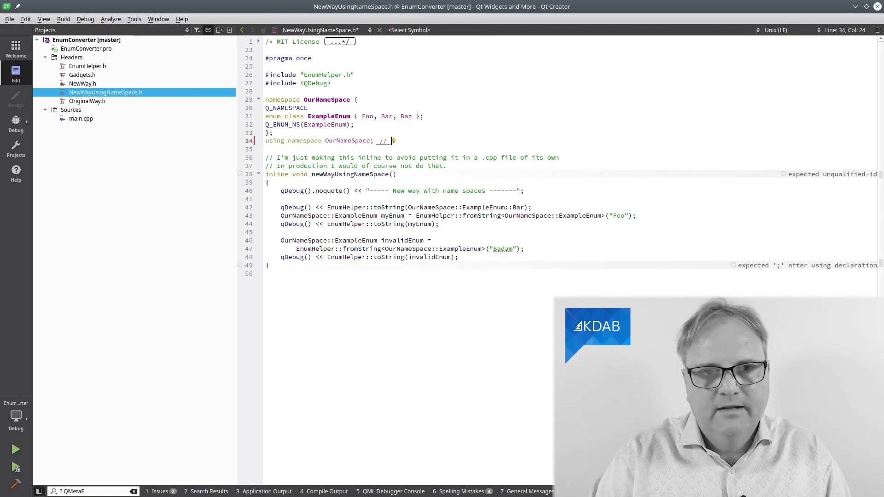
- Comment the using namespace line that the namespace wasn't really intended, then move on to Gadgets.h
{"action": "type", "text": "Yes yes O"}
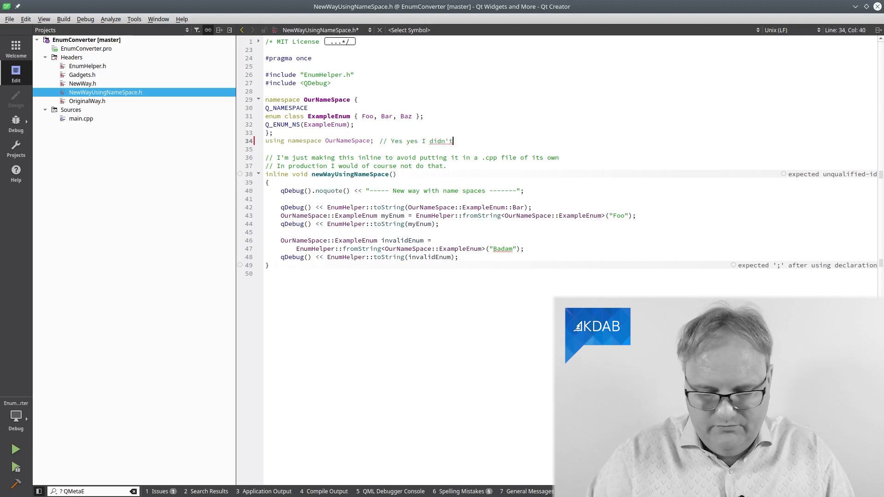
{"action": "type", "text": "really intend to have a"}
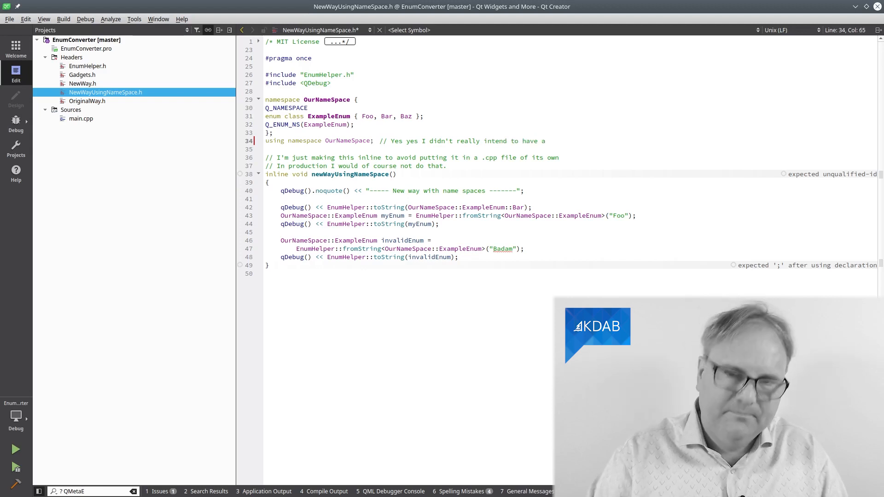
{"action": "type", "text": "NS,"}
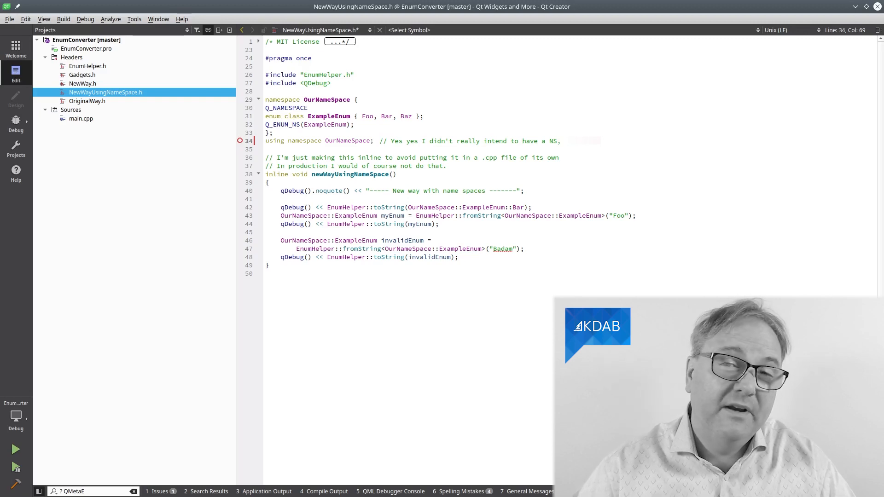
{"action": "left_click", "coordinate": [82, 74]}
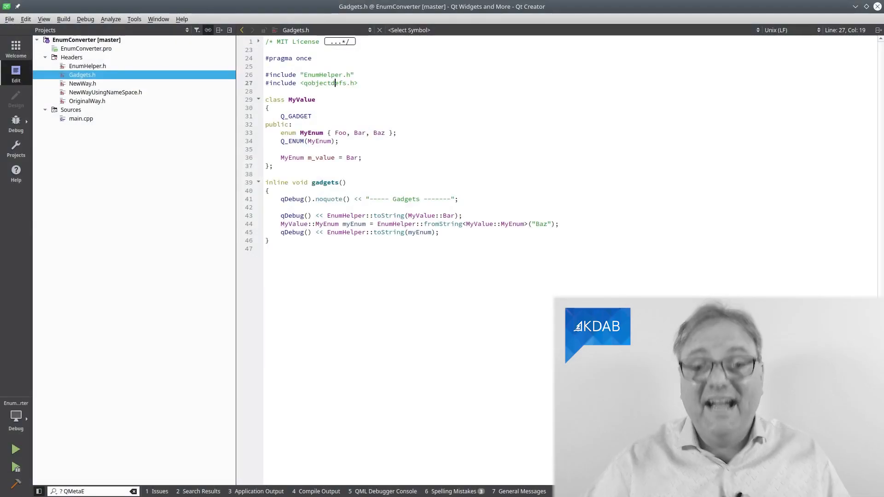